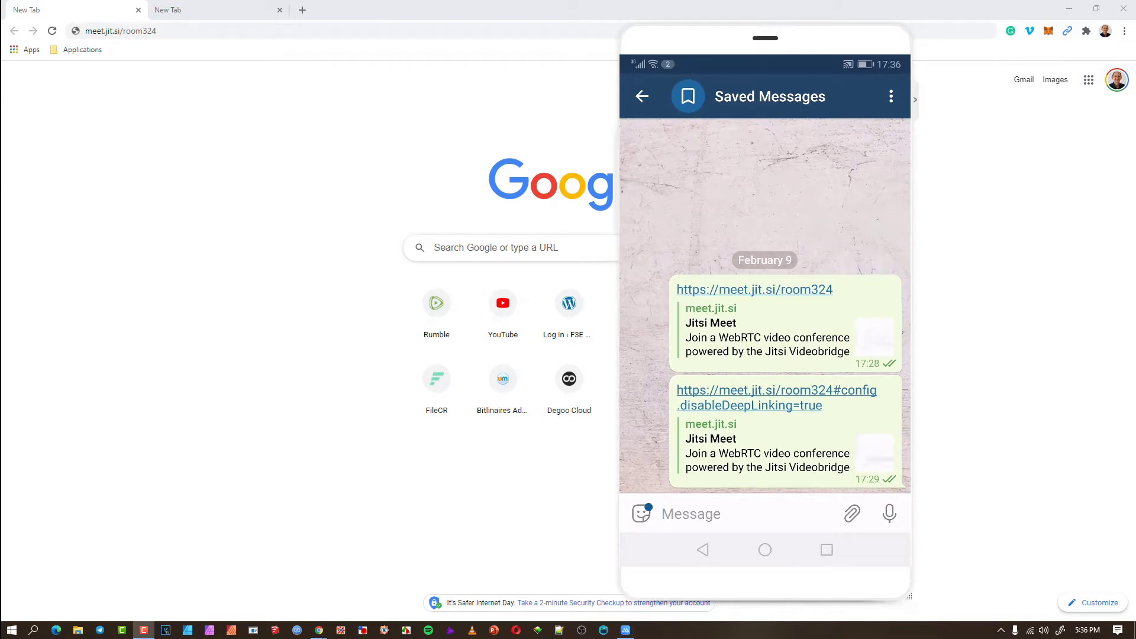
- Load meet.jit.si/room324 on the desktop, reaching the Join meeting screen as Rory PC
left_click(690, 514)
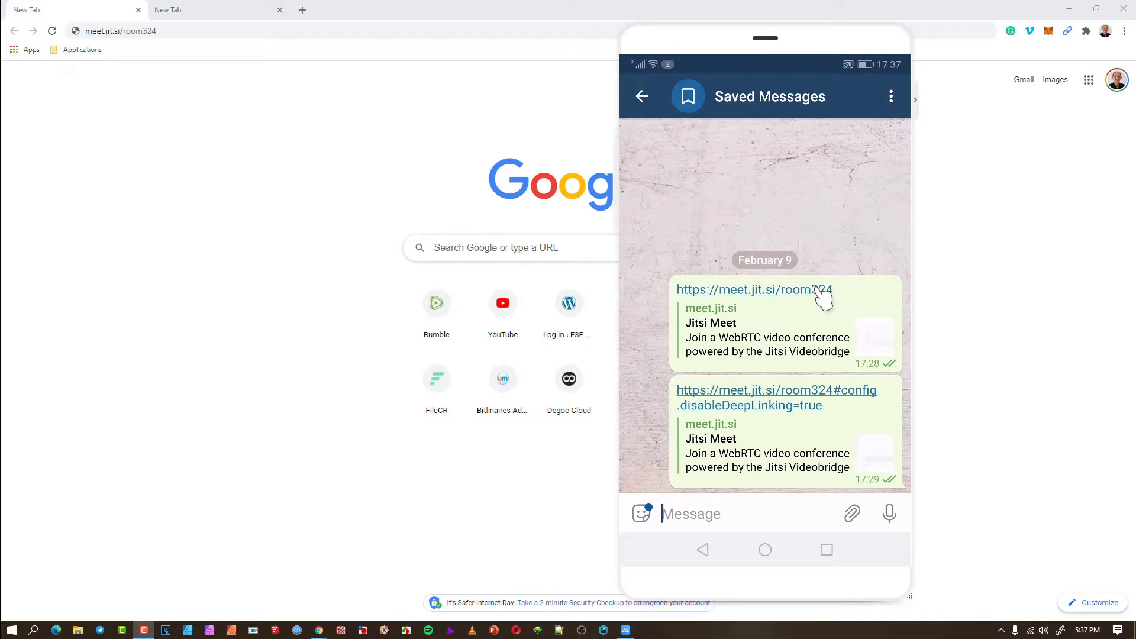
left_click(754, 289)
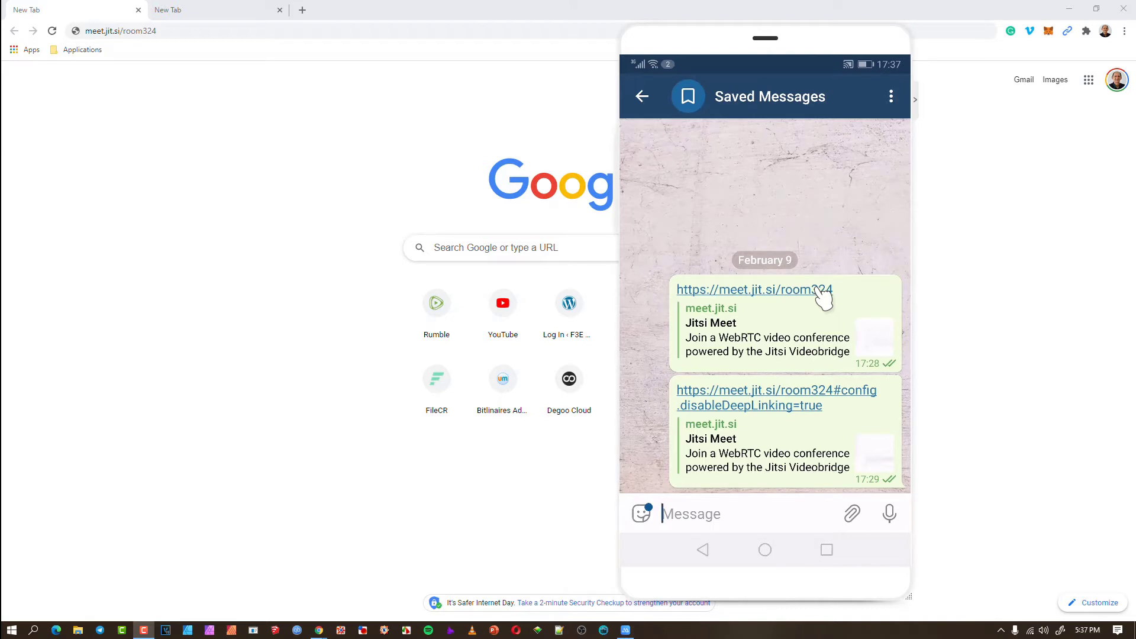
mouse_move(262, 168)
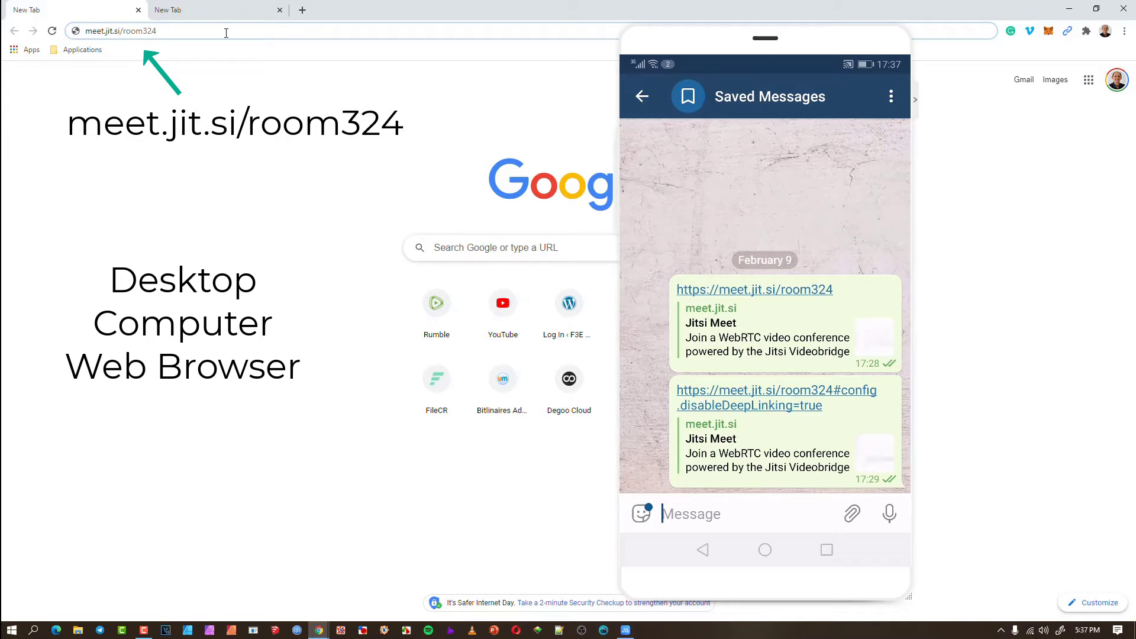
key("enter")
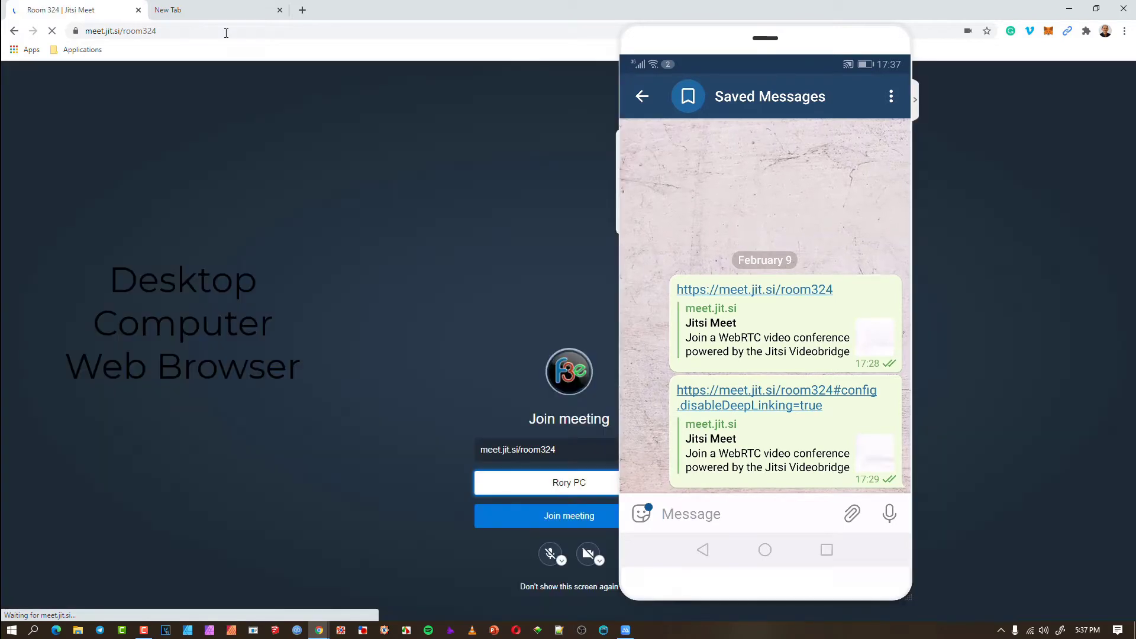
left_click(570, 516)
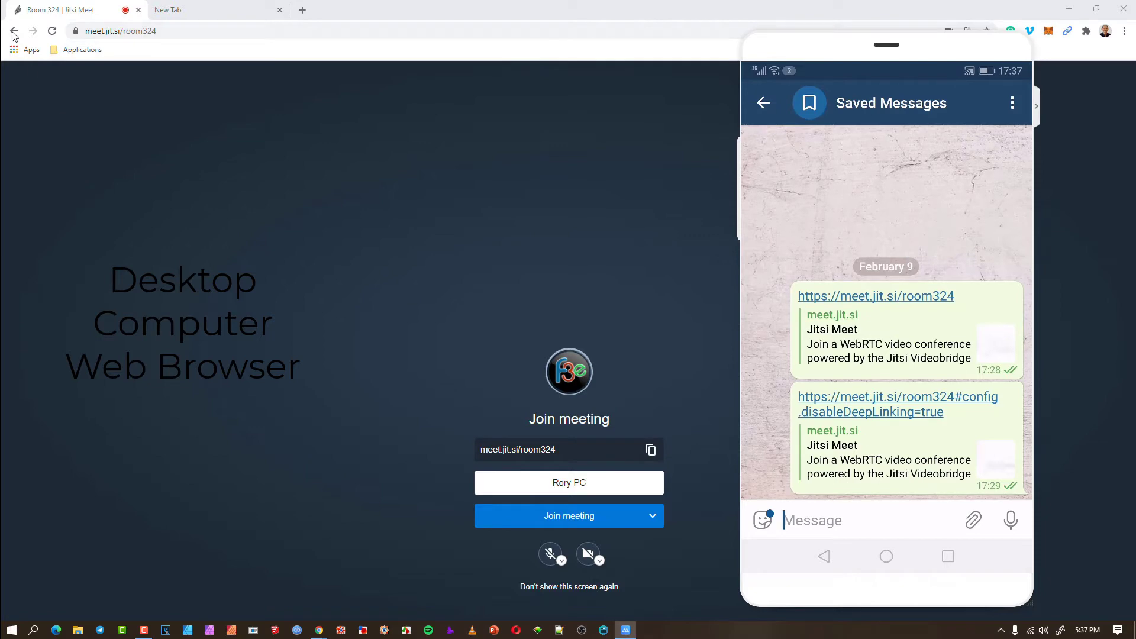
mouse_move(218, 9)
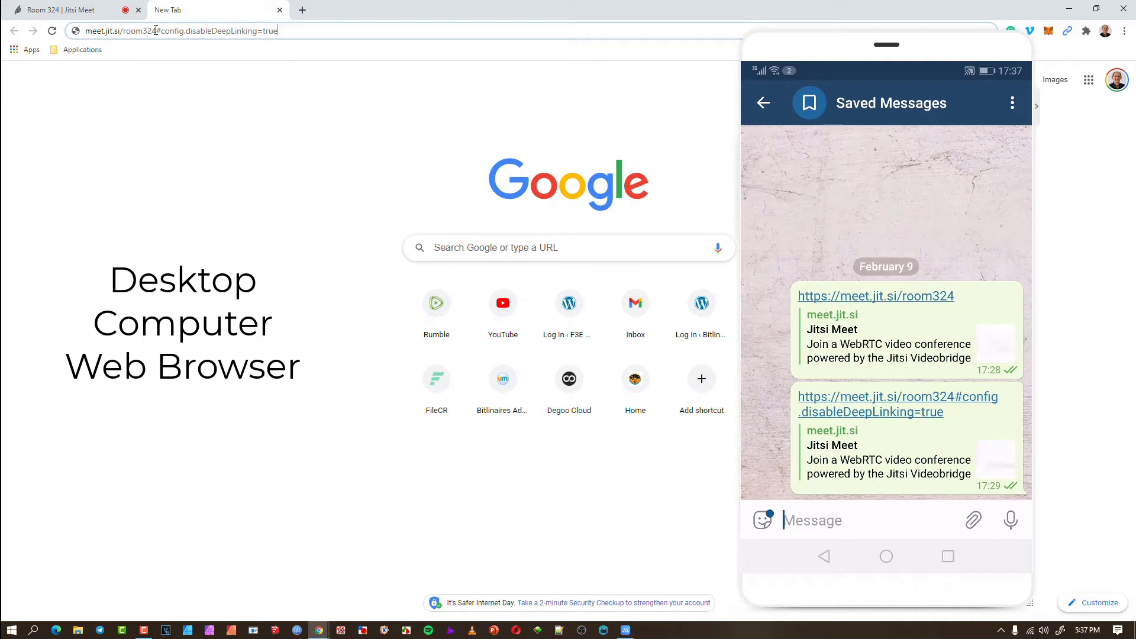
- Load the room324#config.disableDeepLinking=true link in a second tab, reaching Join meeting as Rory PC
double_click(218, 31)
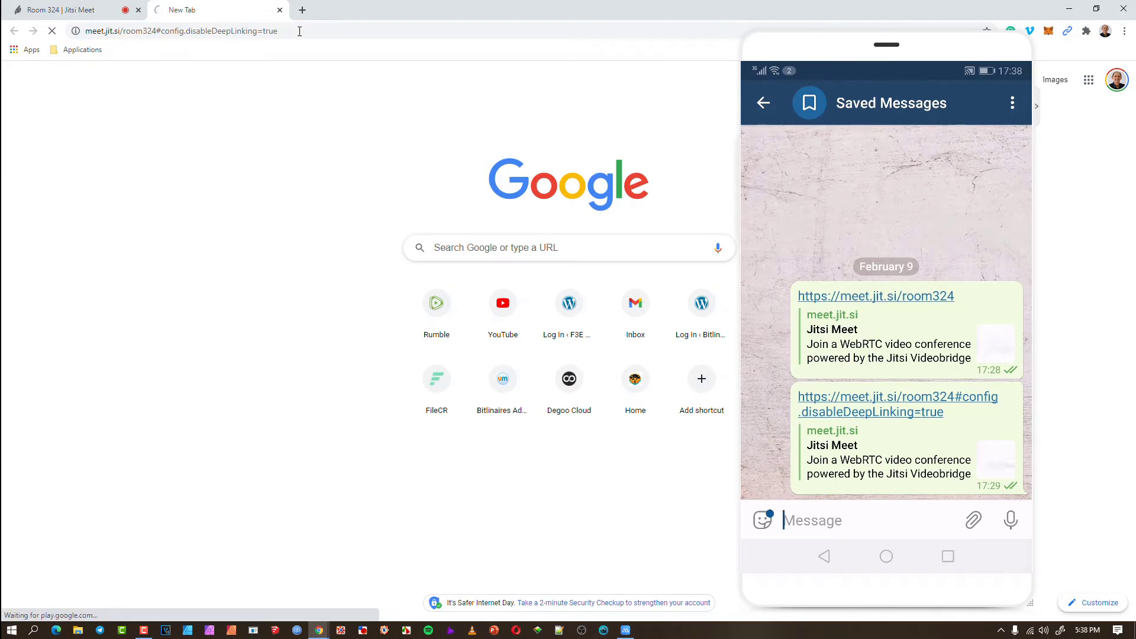
left_click(897, 404)
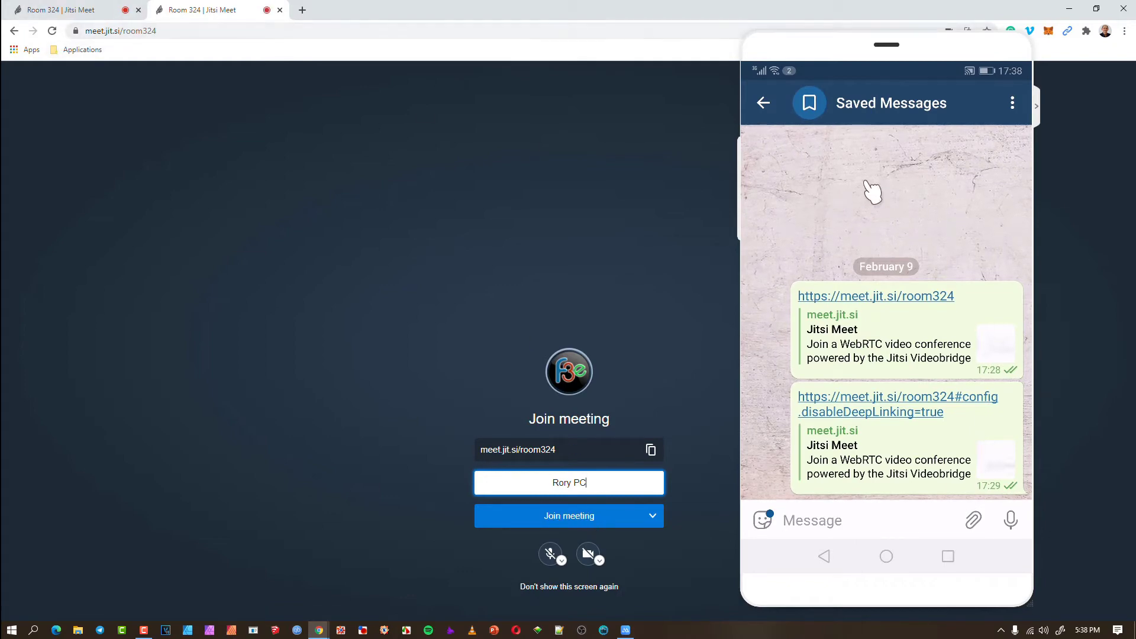
mouse_move(898, 202)
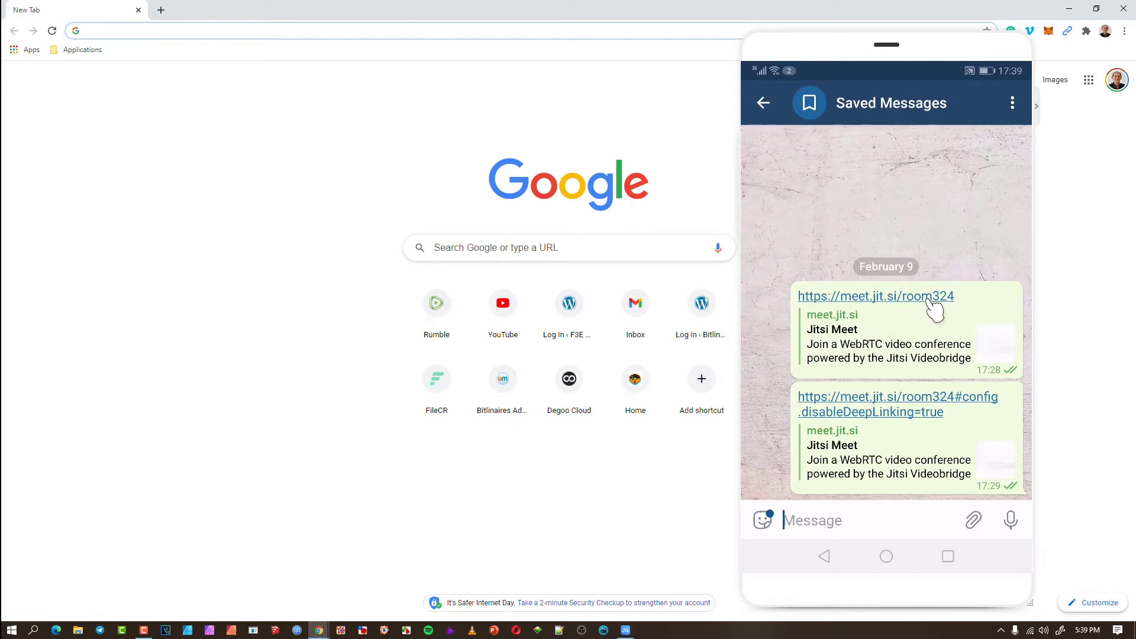
mouse_move(946, 307)
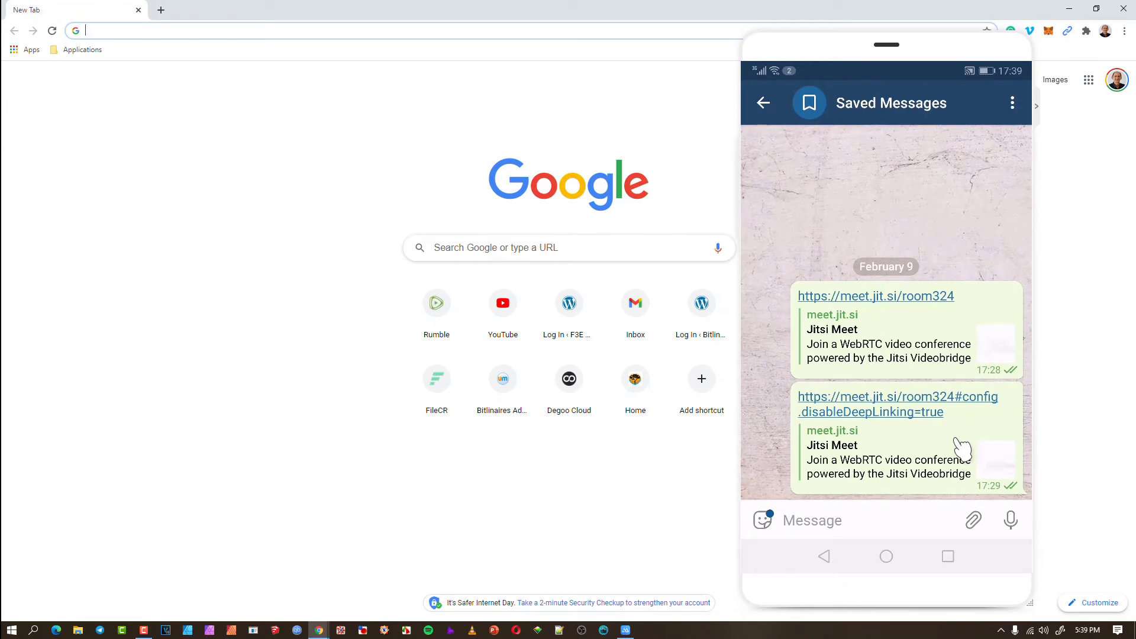
mouse_move(833, 305)
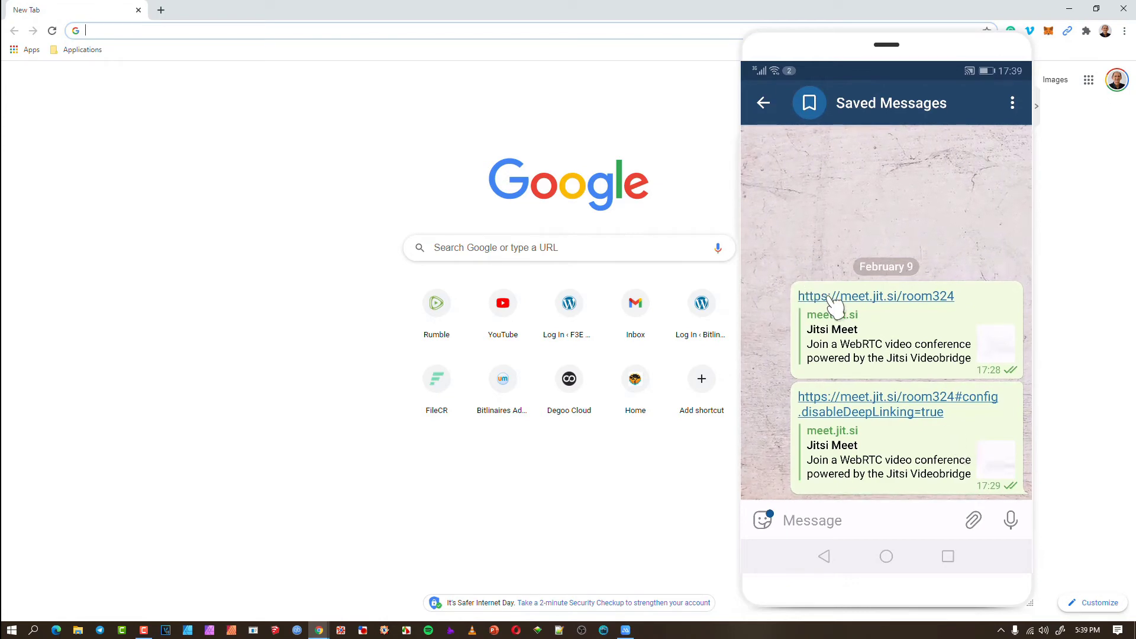
- Tap the plain meet.jit.si/room324 link in Telegram, bringing up the phone's app picker
left_click(876, 296)
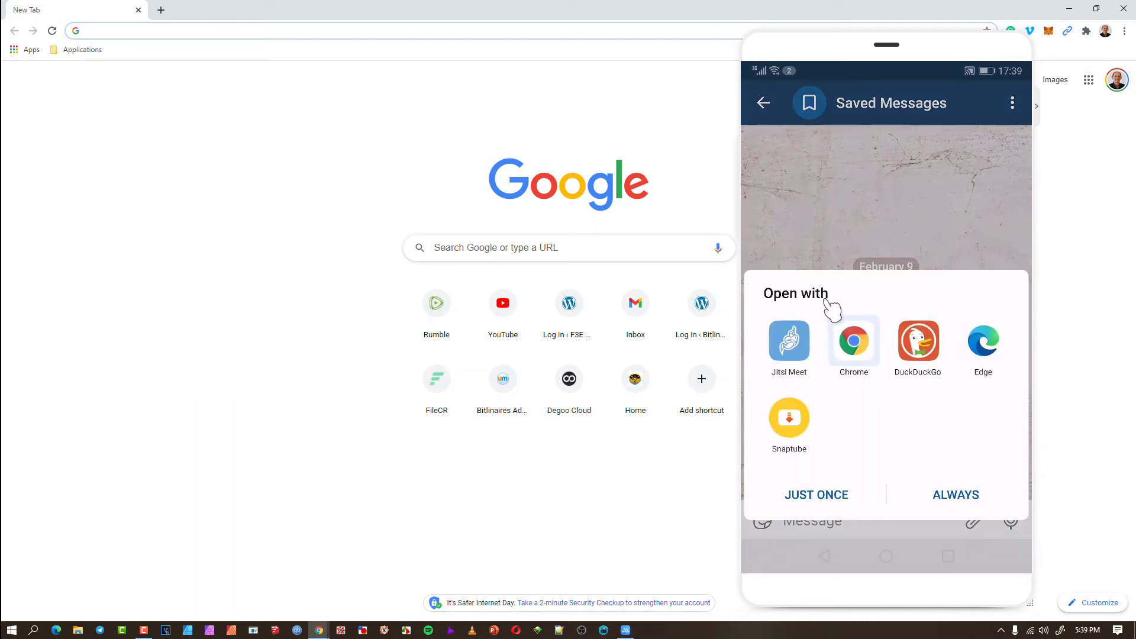
mouse_move(788, 418)
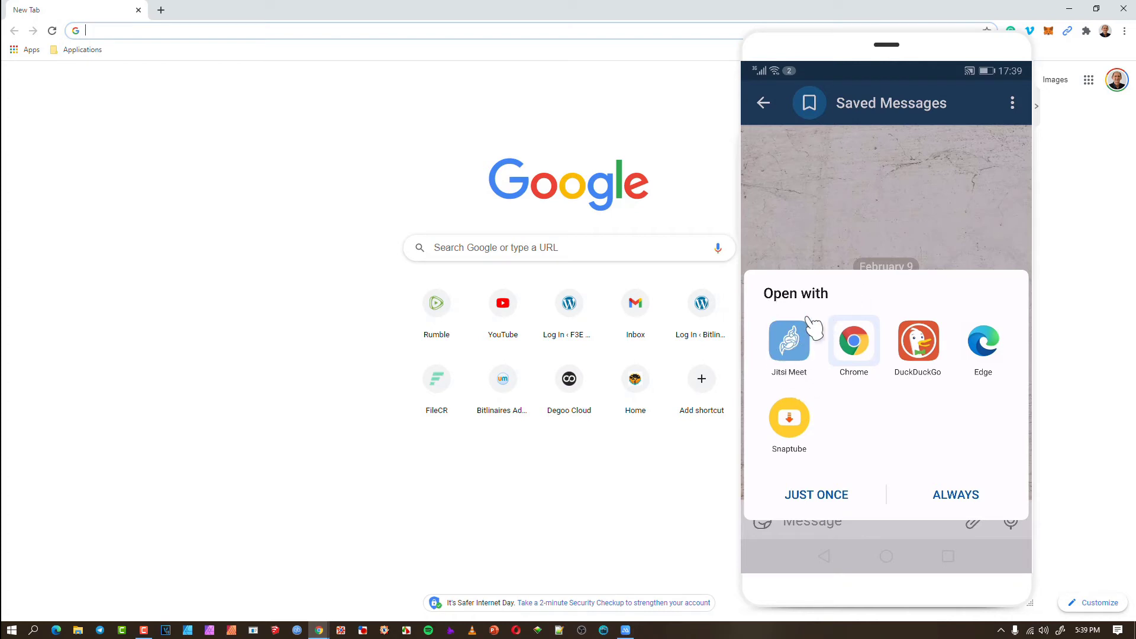
mouse_move(796, 366)
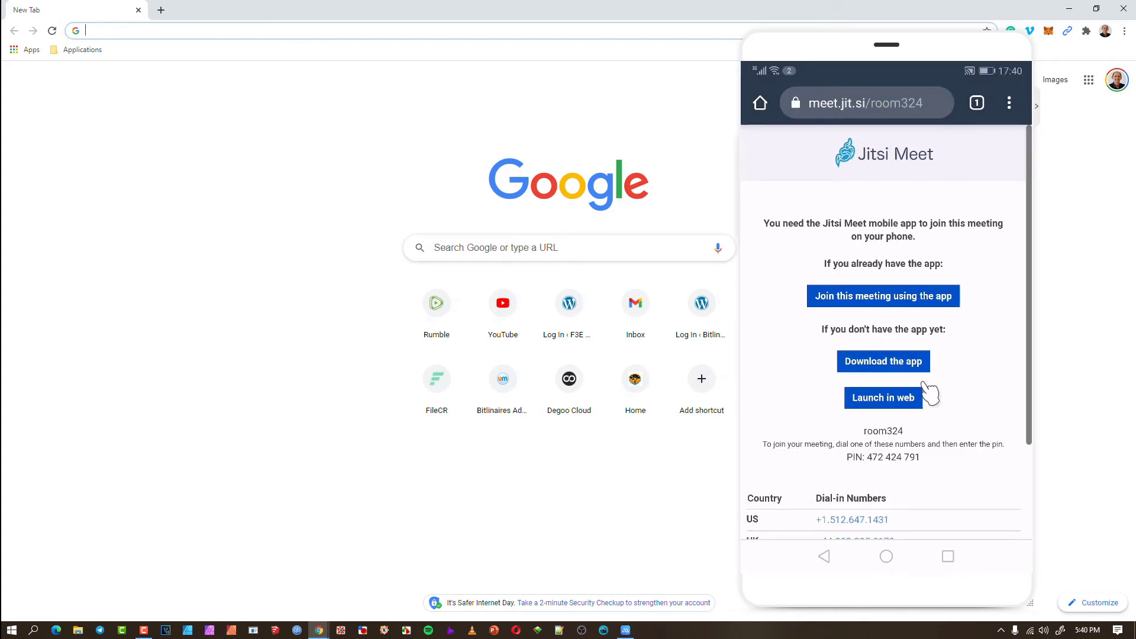
mouse_move(922, 334)
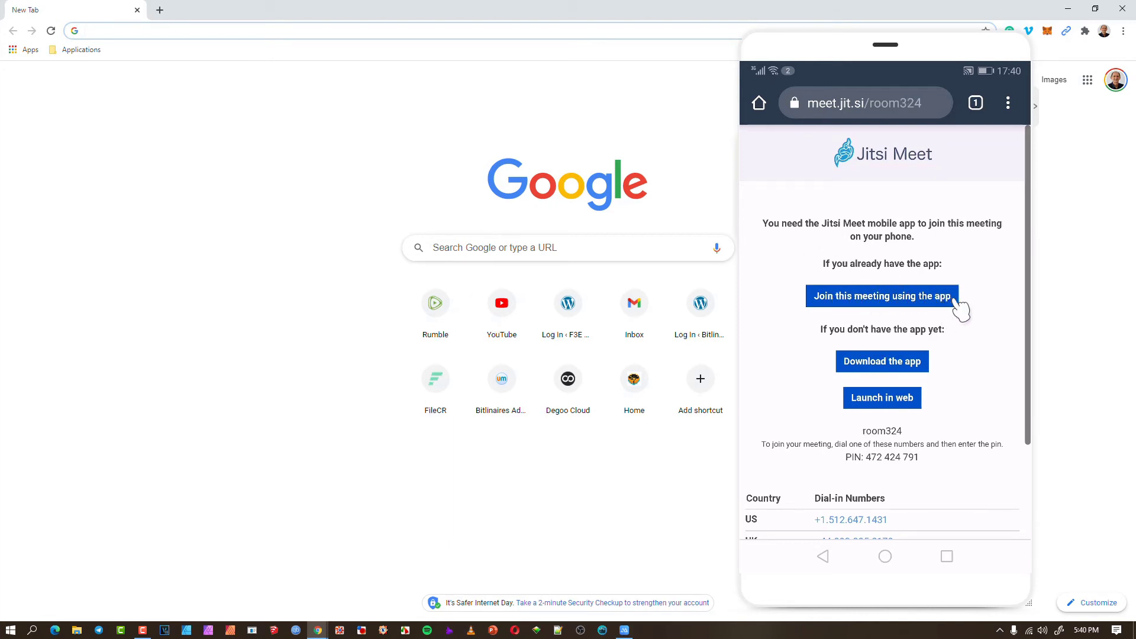
mouse_move(938, 346)
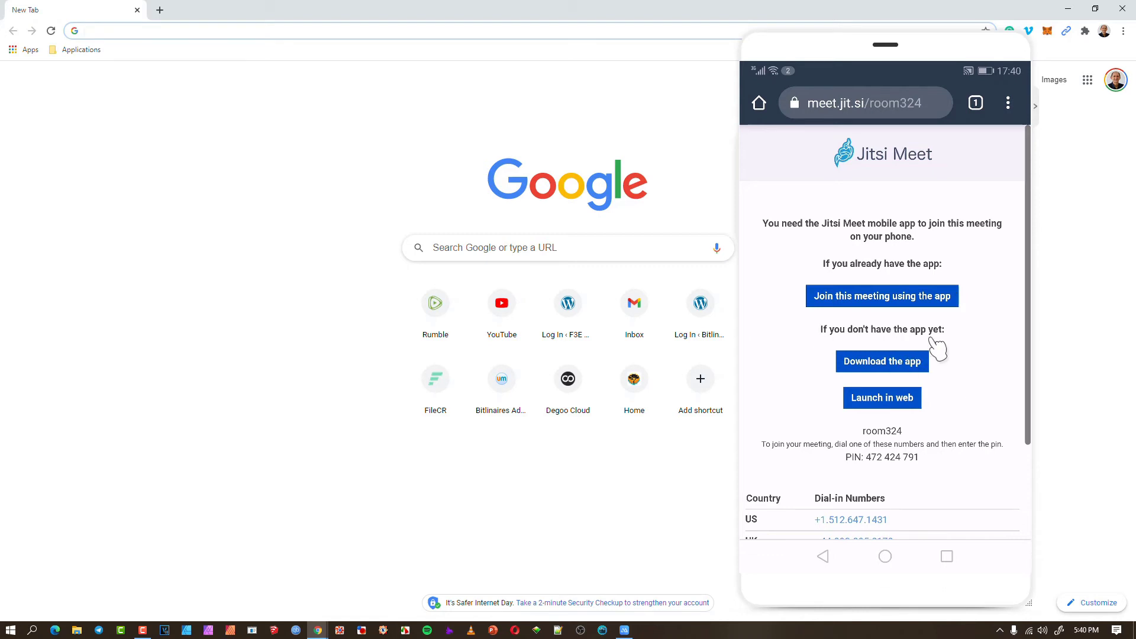
mouse_move(942, 351)
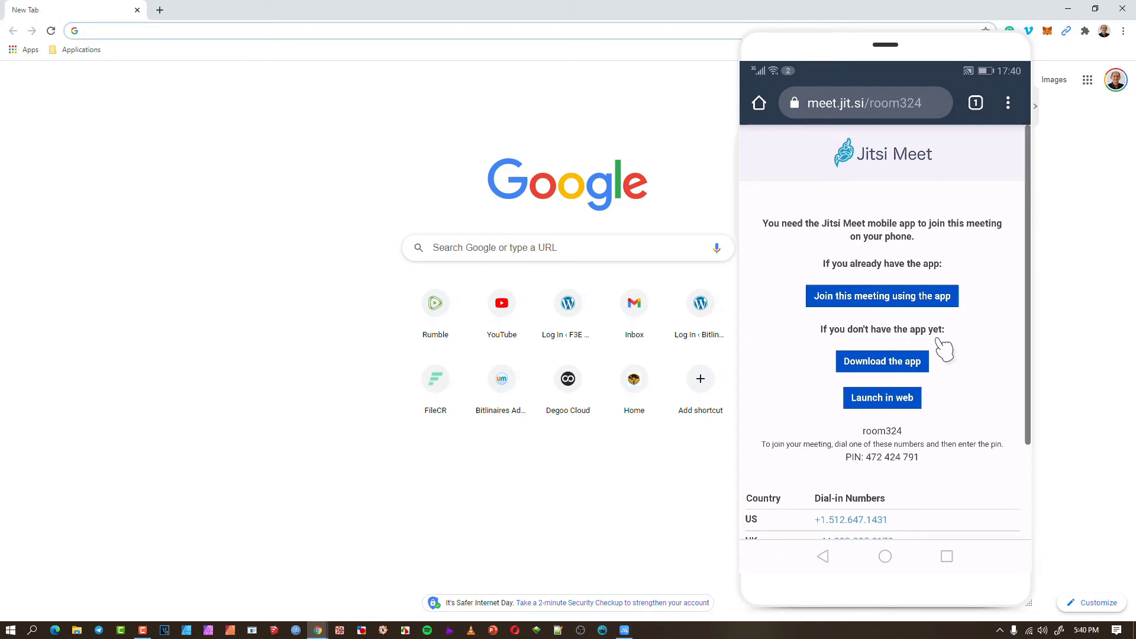
mouse_move(935, 355)
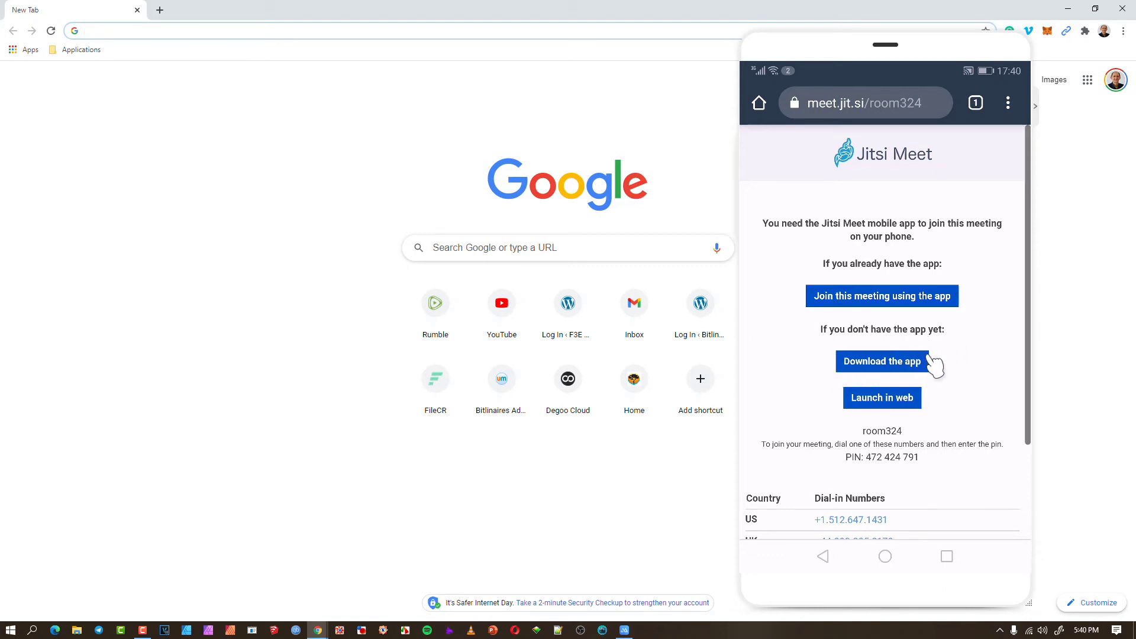
mouse_move(942, 289)
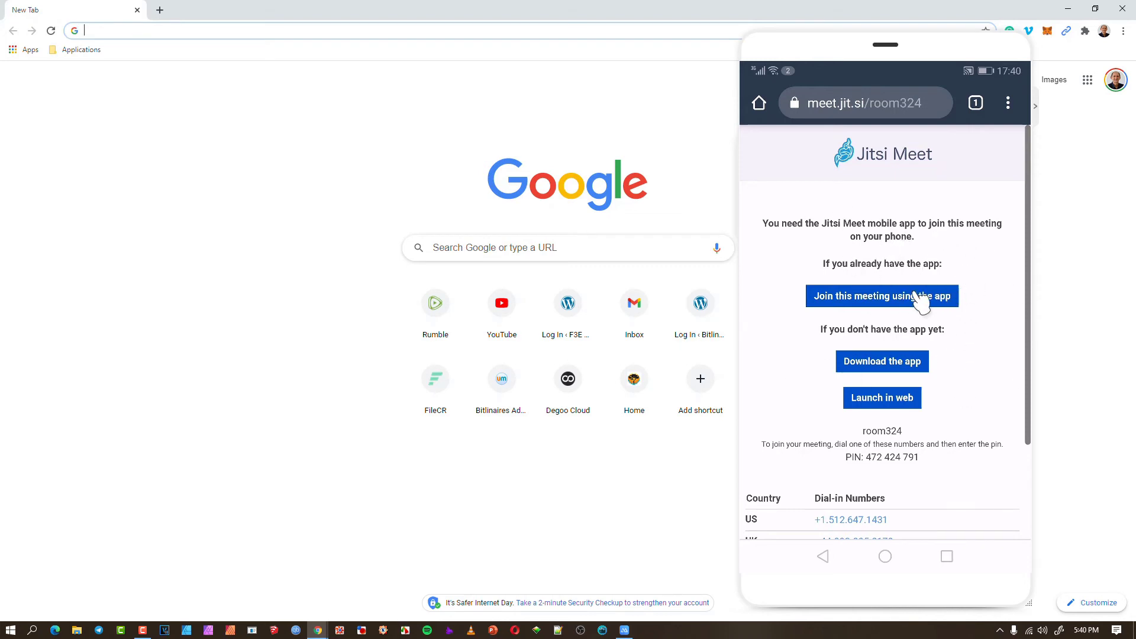
mouse_move(926, 310)
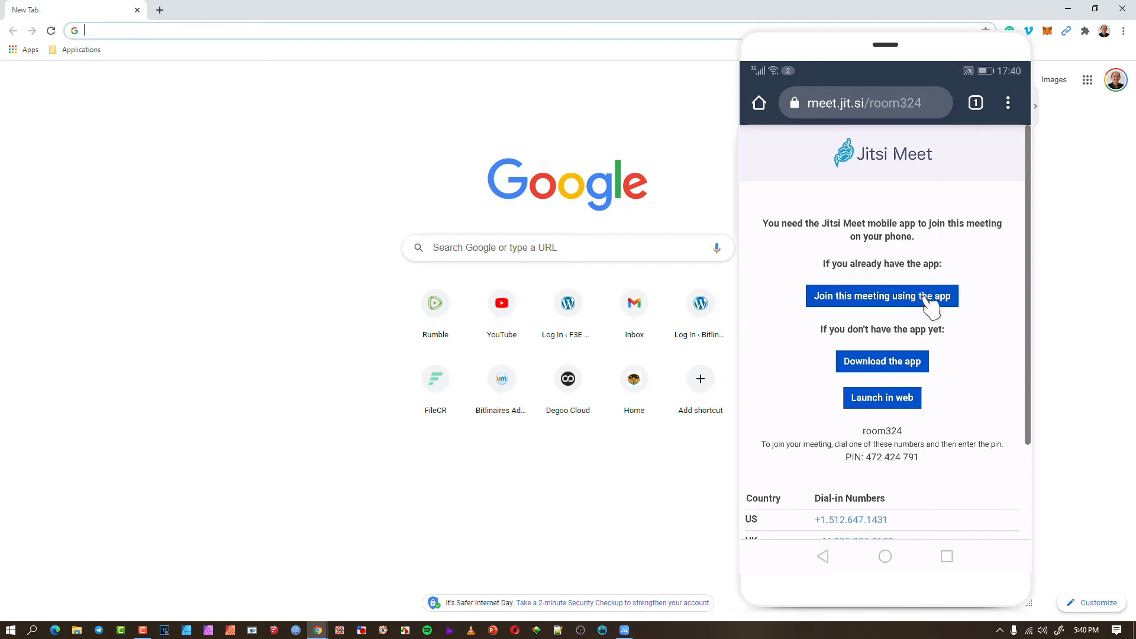
mouse_move(916, 413)
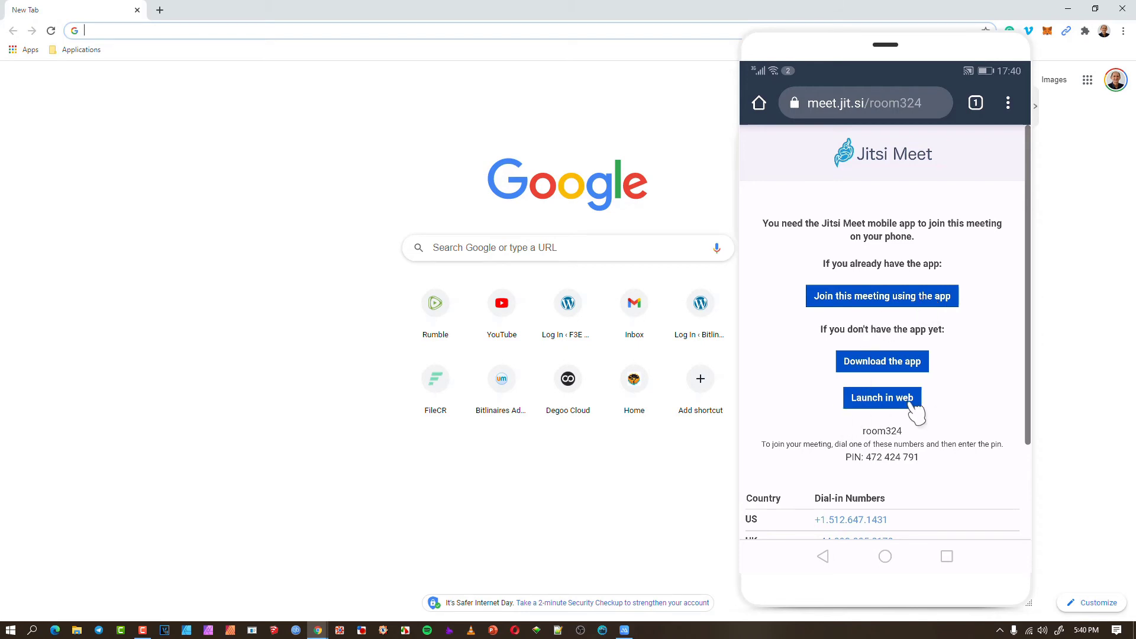
mouse_move(952, 413)
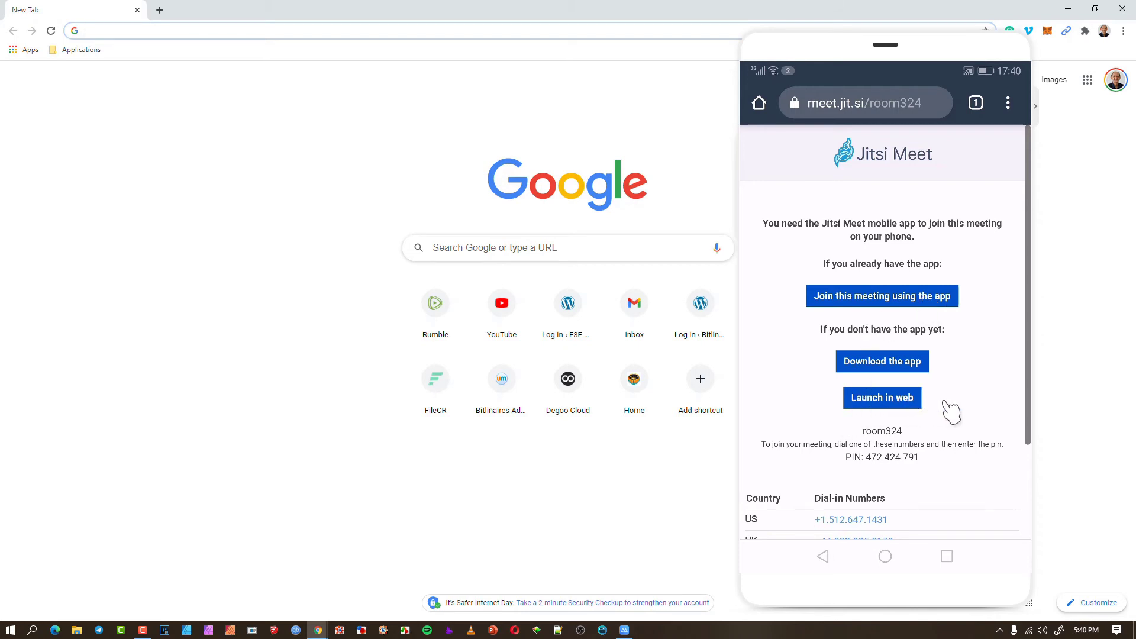
mouse_move(956, 406)
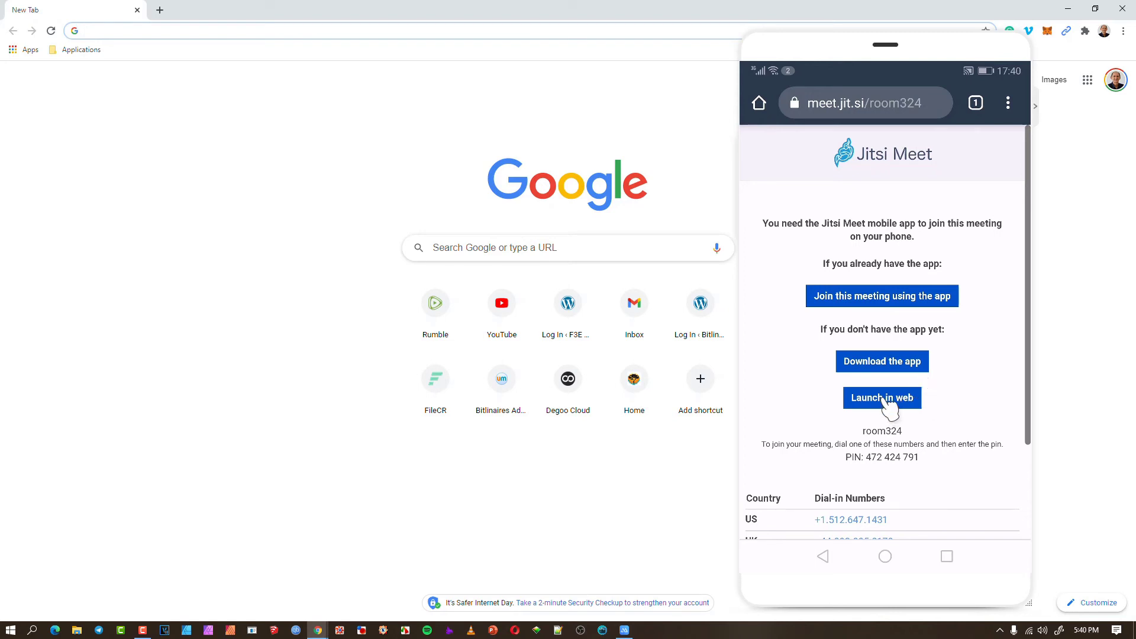
- Choose Launch in web so the phone browser reaches room324's Join meeting screen
left_click(881, 398)
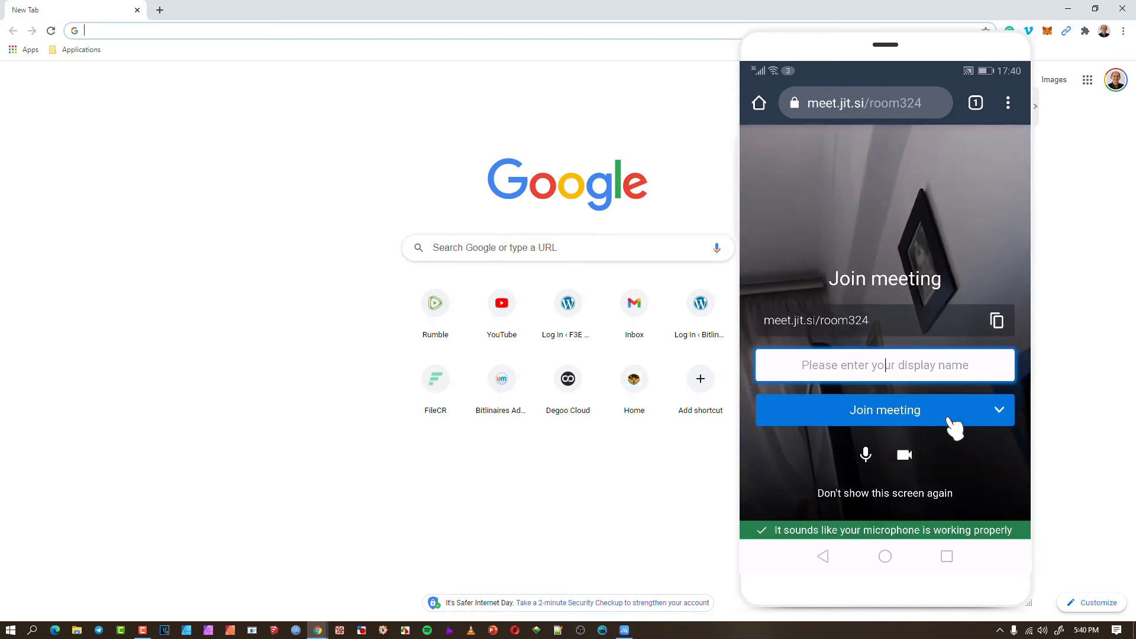
mouse_move(971, 325)
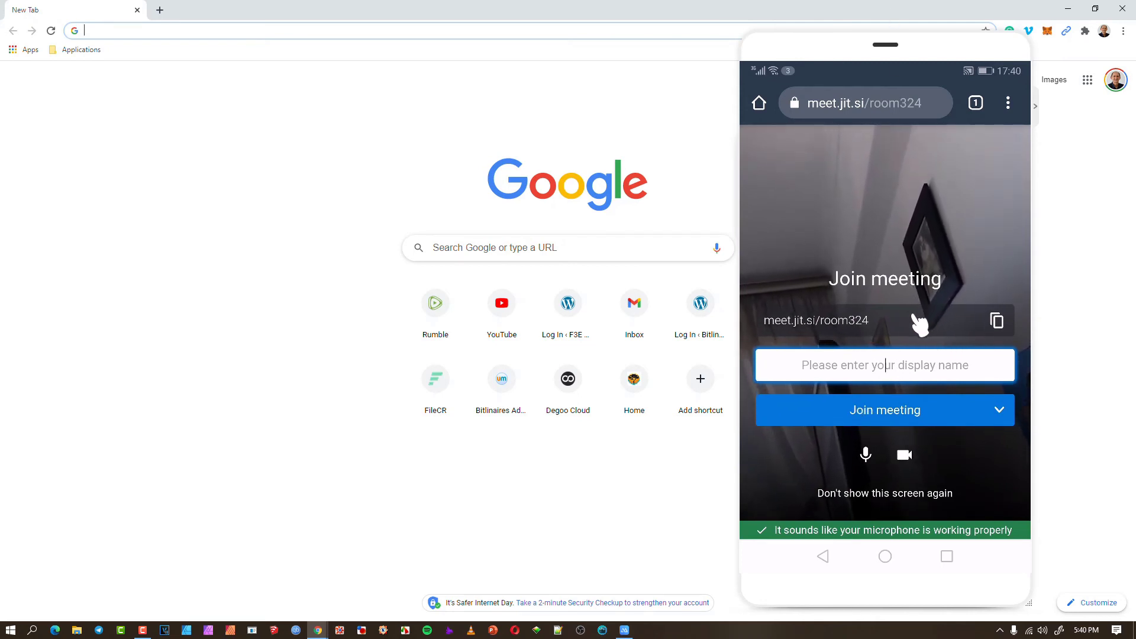
mouse_move(826, 442)
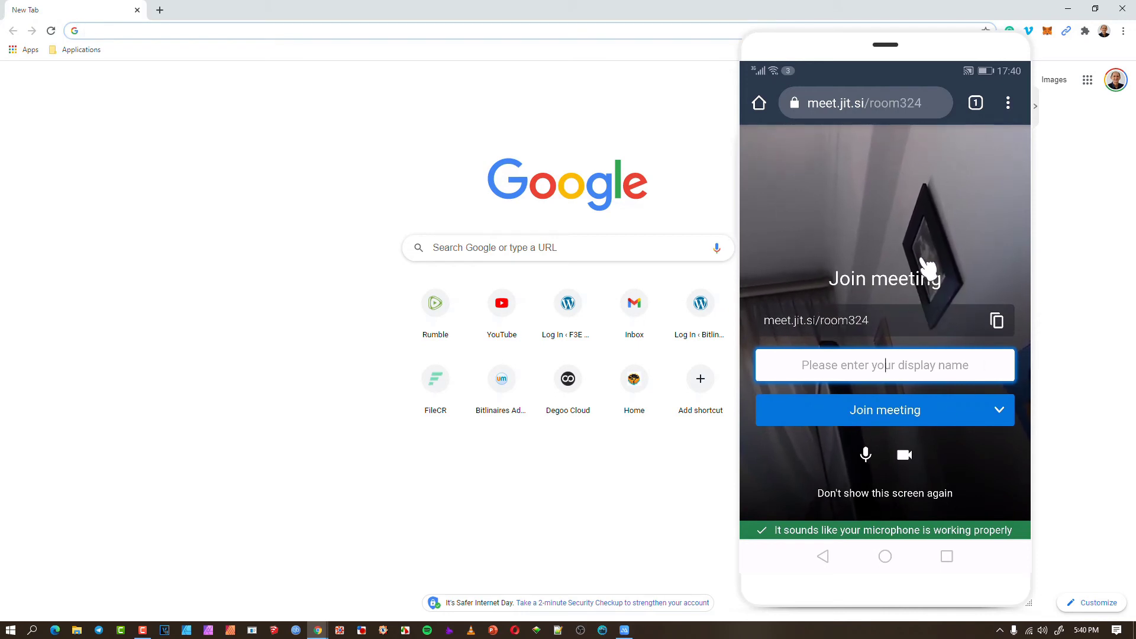
mouse_move(921, 221)
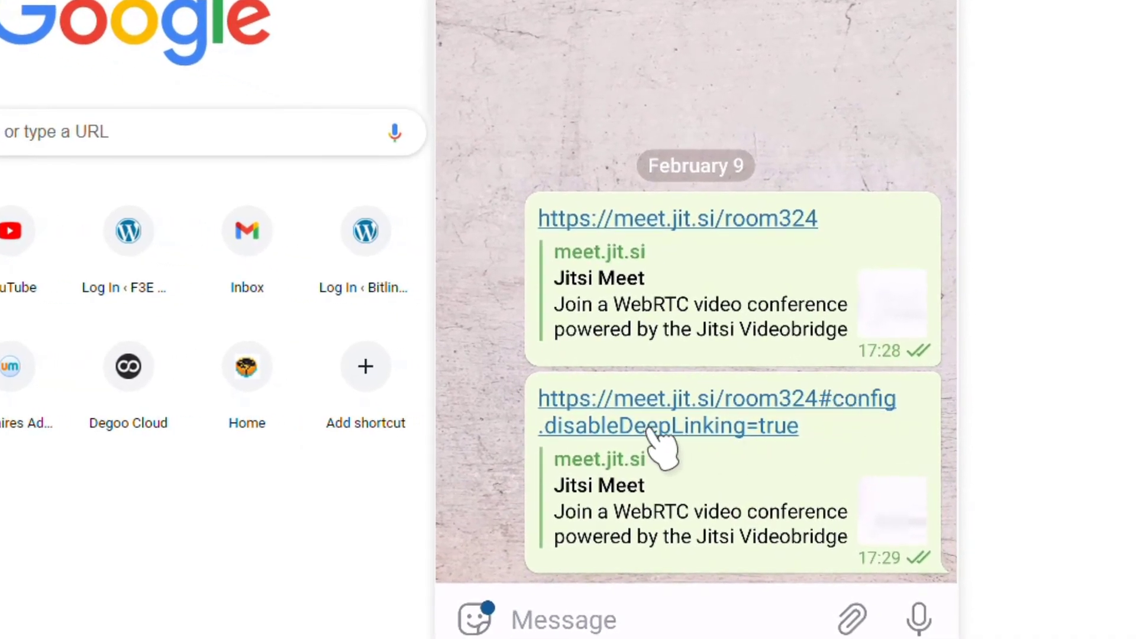
mouse_move(717, 446)
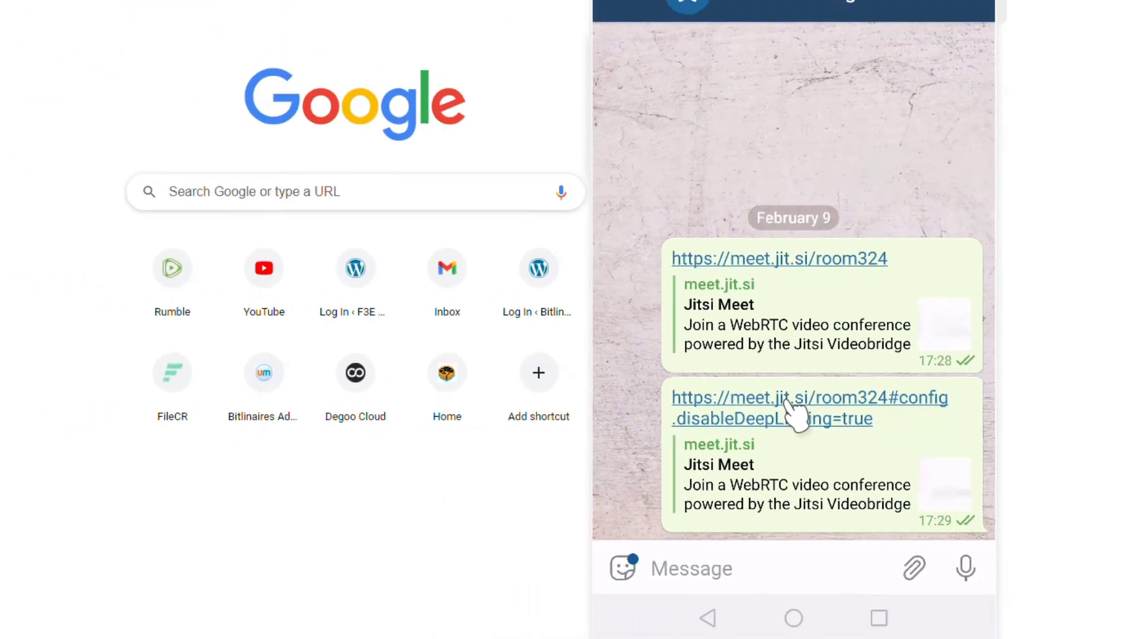
- Open room324#config.disableDeepLinking=true straight to Join meeting, then return to Saved Messages
left_click(810, 409)
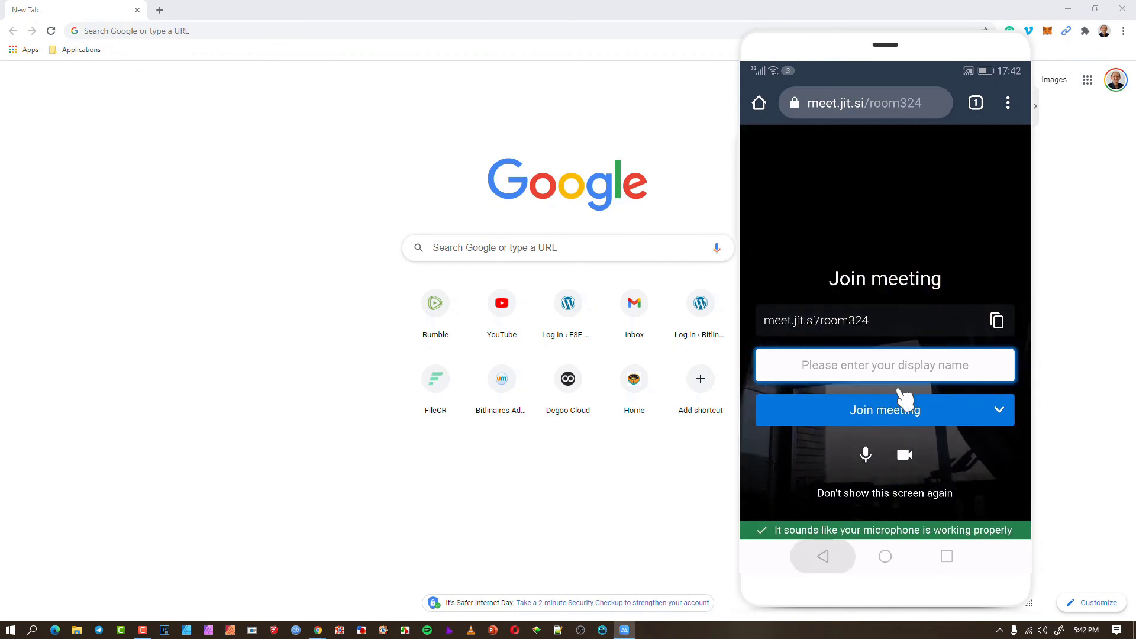
left_click(759, 102)
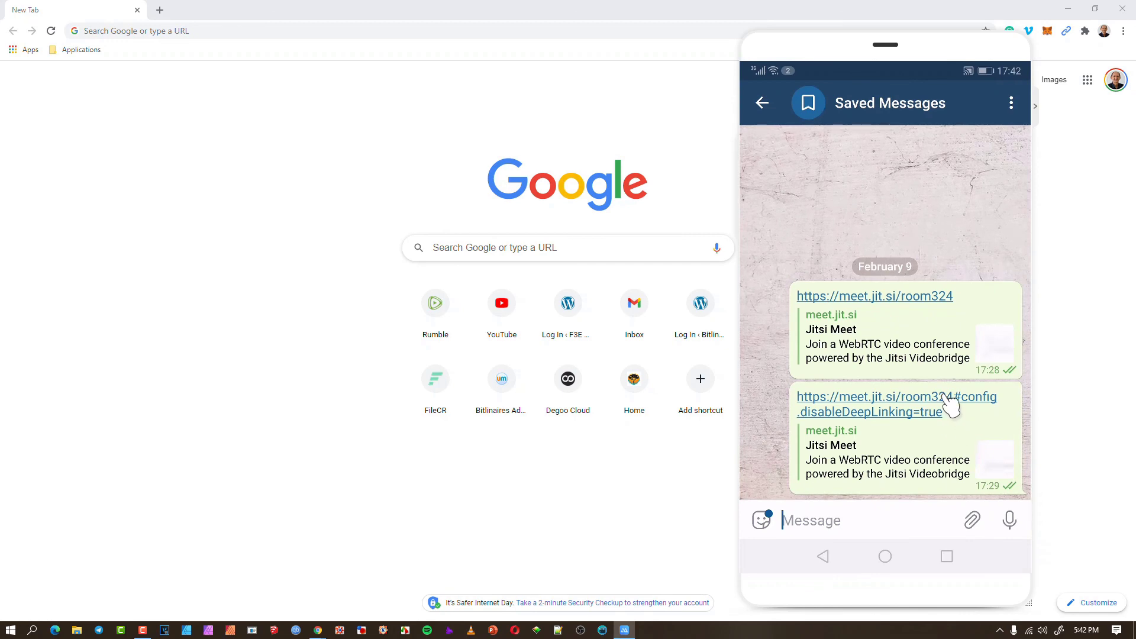
mouse_move(916, 405)
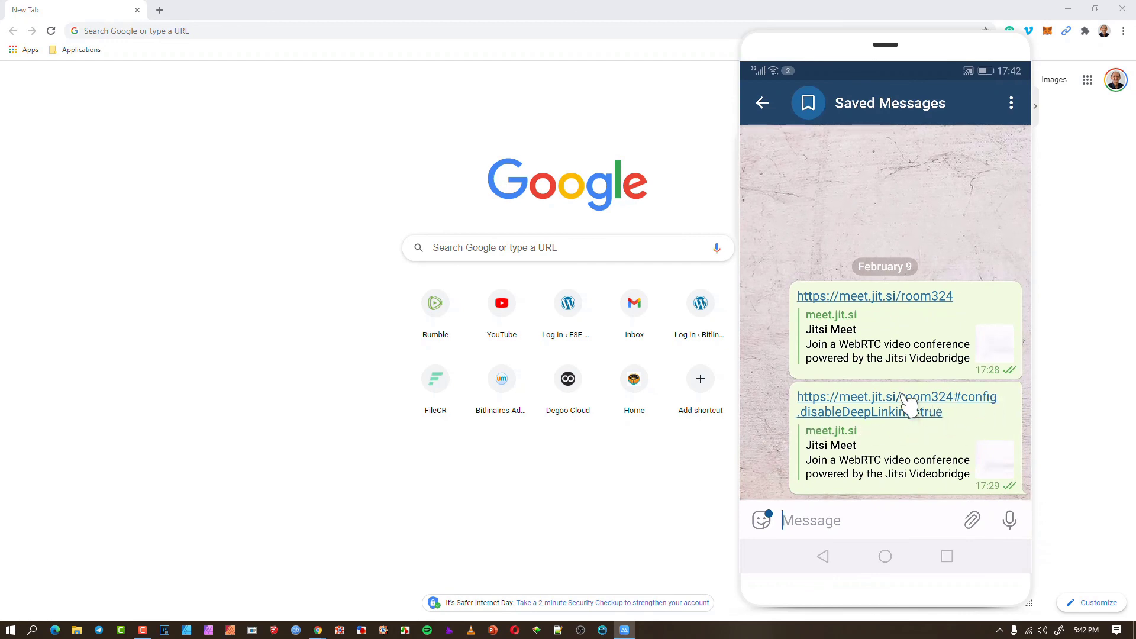
mouse_move(960, 446)
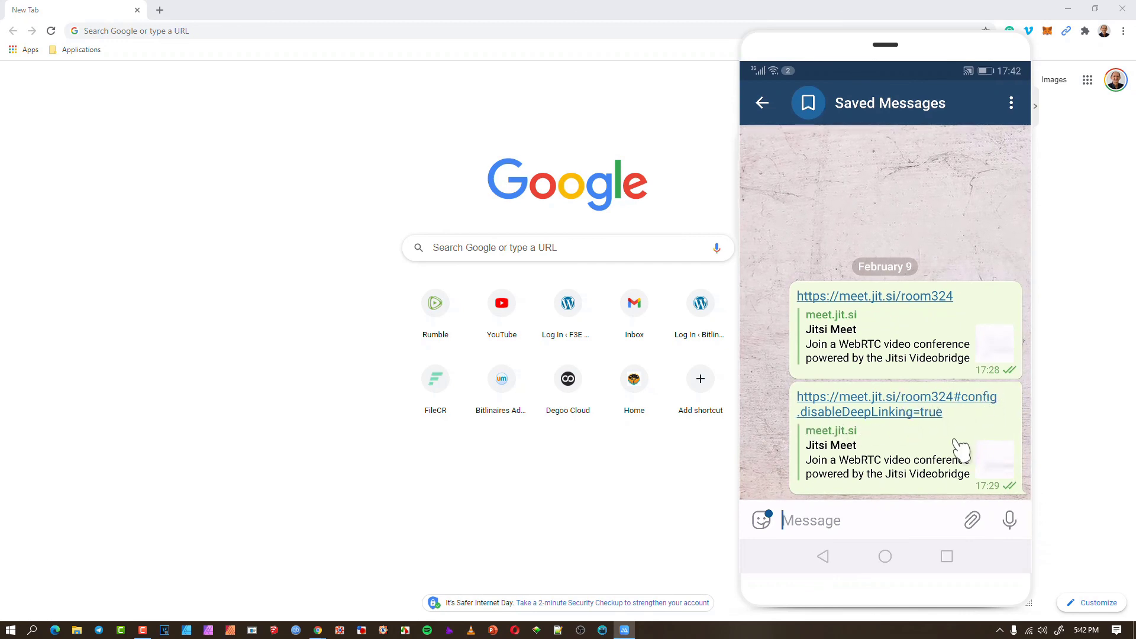